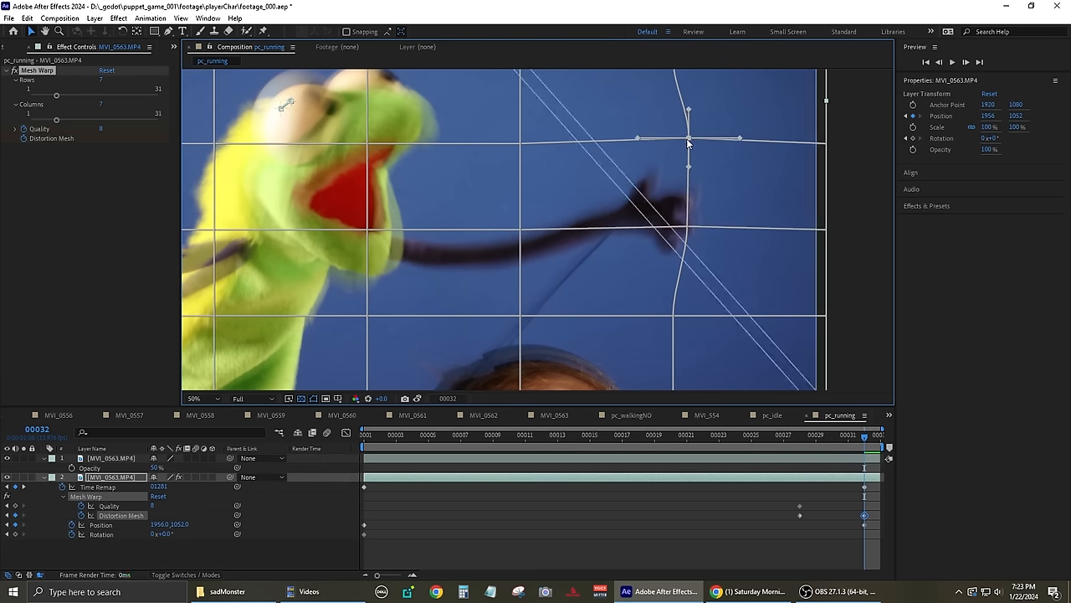
Drag a Mesh Warp vertex on the MVI_0563 layer to bend the grid near the puppet's arm.
{"action": "left_click_drag", "start_coordinate": [688, 138], "coordinate": [365, 117]}
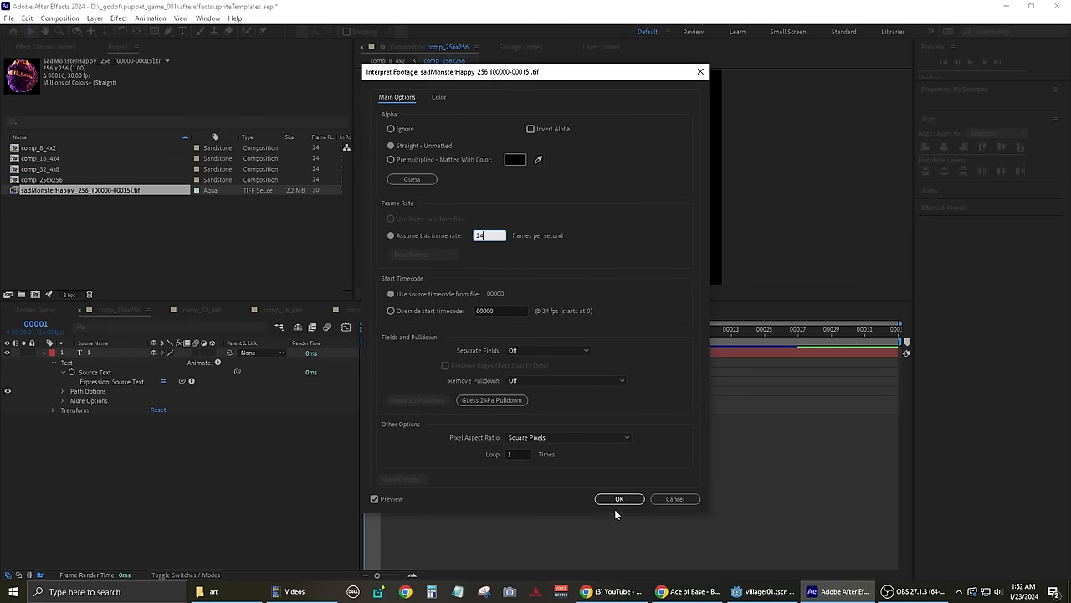
Interpret sadMonsterHappy at 24 fps and place its sixteen frames into the comp_16_4x4 sprite sheet cells.
{"action": "left_click", "coordinate": [619, 498]}
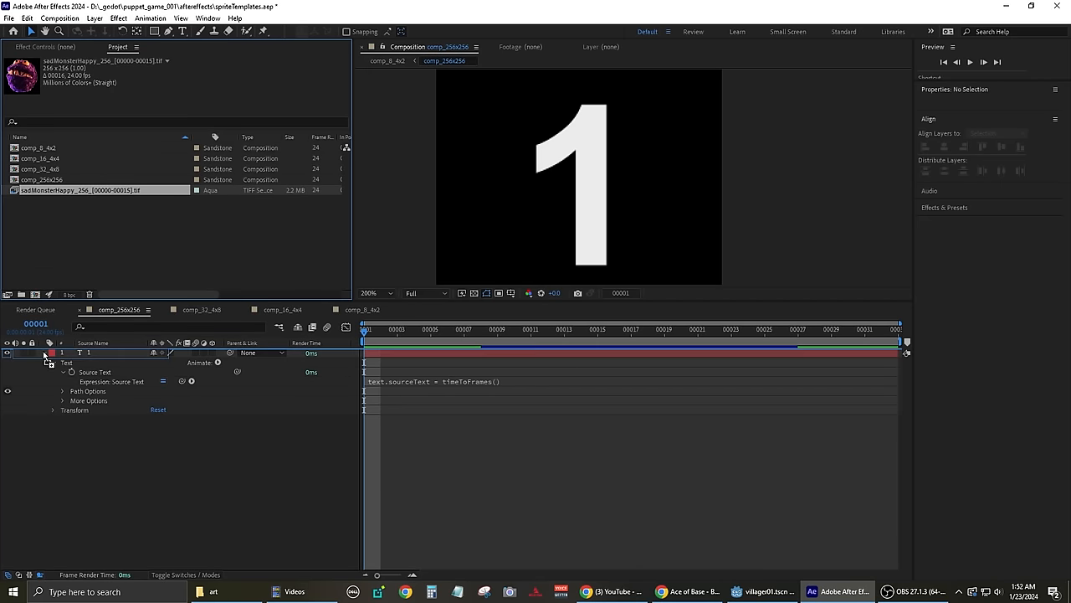
{"action": "left_click", "coordinate": [41, 158]}
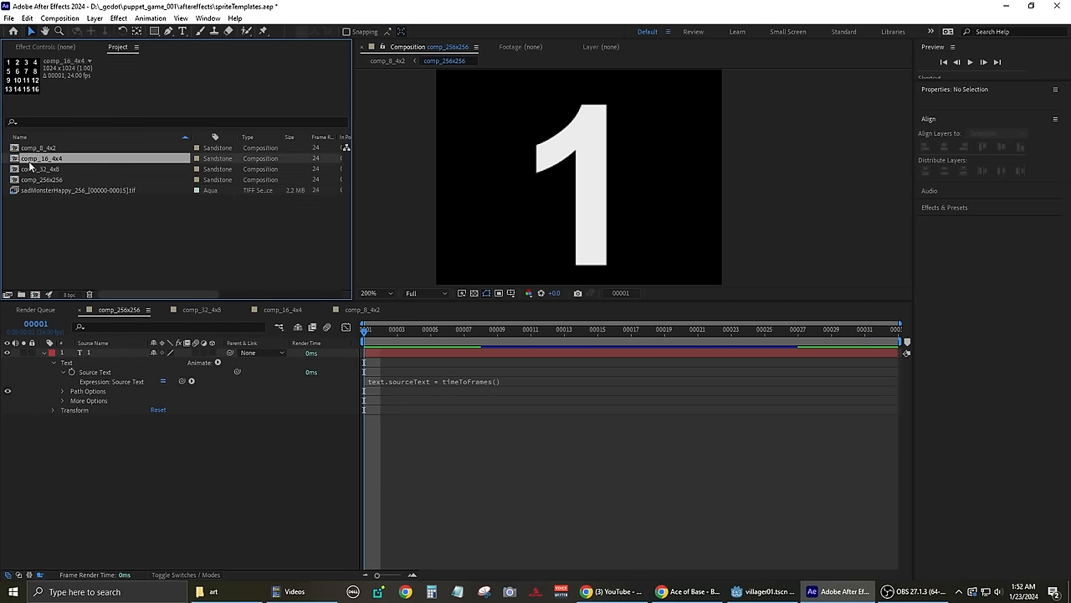
{"action": "double_click", "coordinate": [40, 158]}
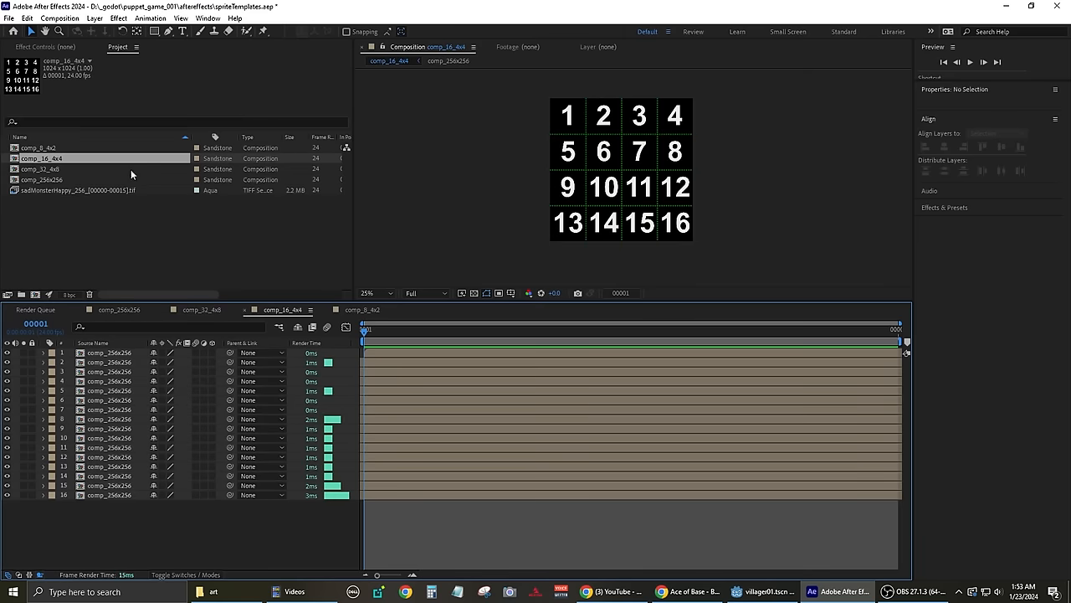
{"action": "left_click", "coordinate": [42, 179]}
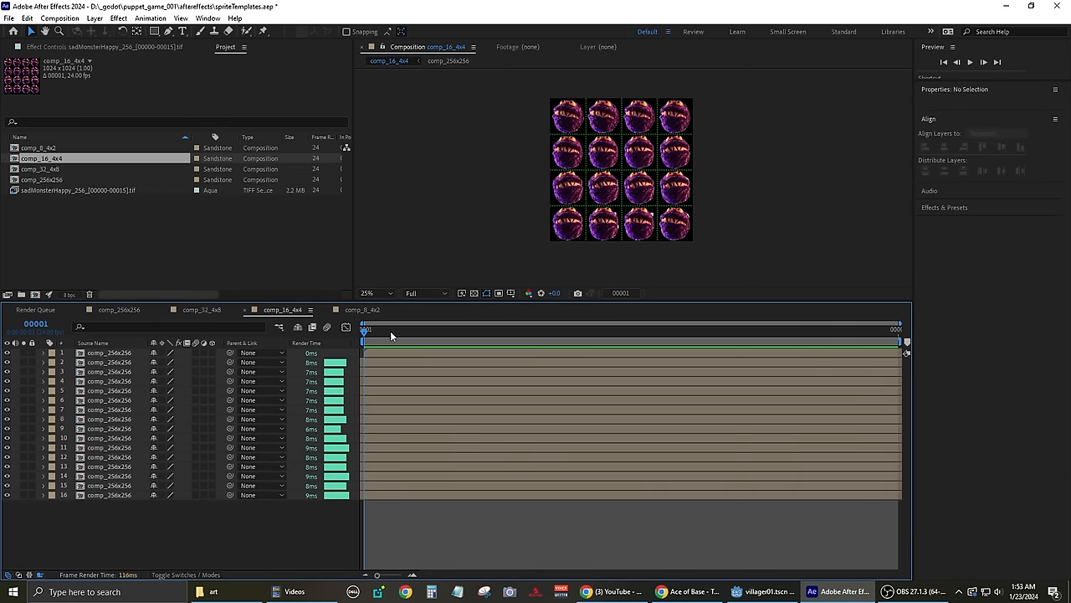
{"action": "left_click", "coordinate": [375, 293]}
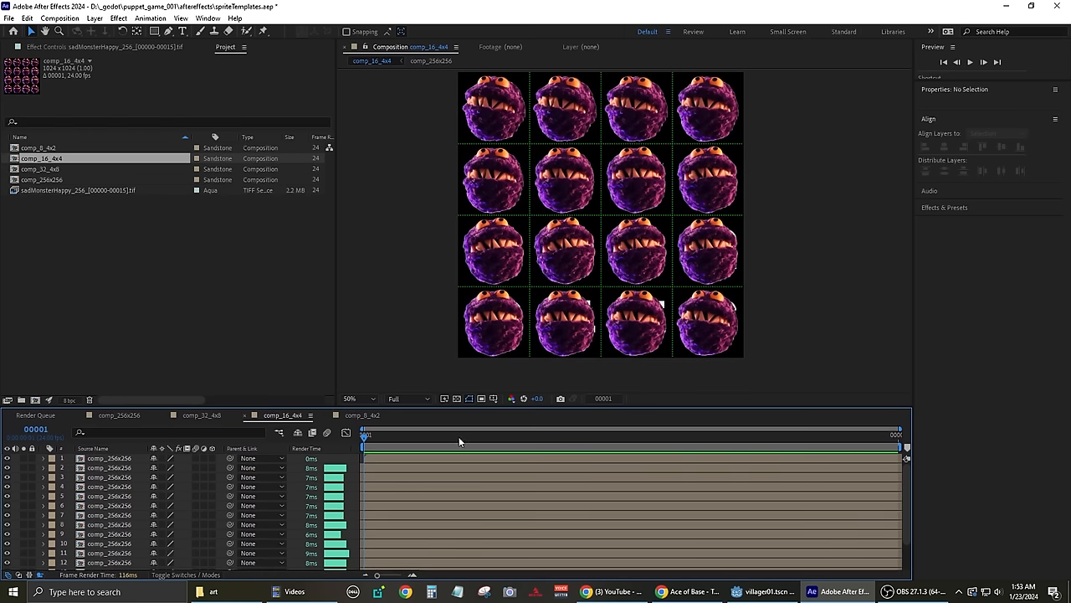
{"action": "left_click", "coordinate": [9, 18]}
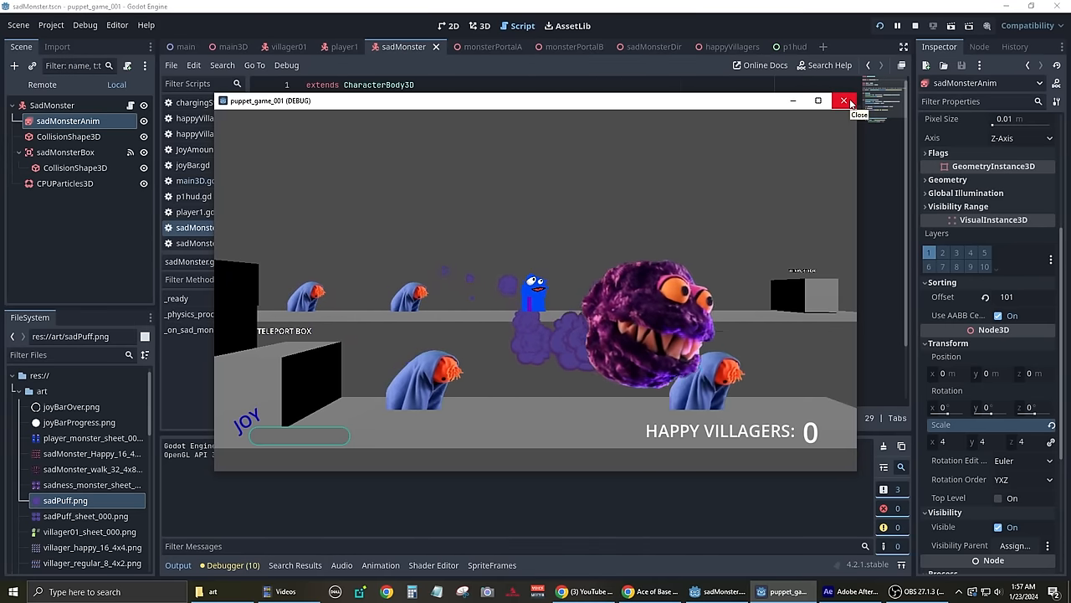
Close the Godot debug window and reveal the green wooden frame group in doorway.psd.
{"action": "left_click", "coordinate": [232, 46]}
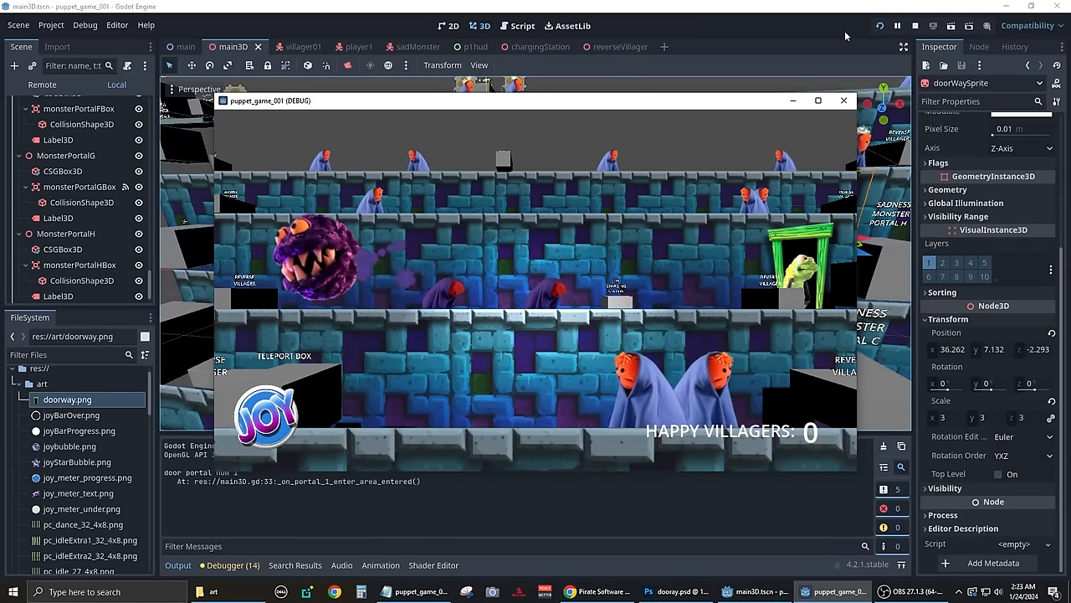
{"action": "left_click", "coordinate": [369, 592]}
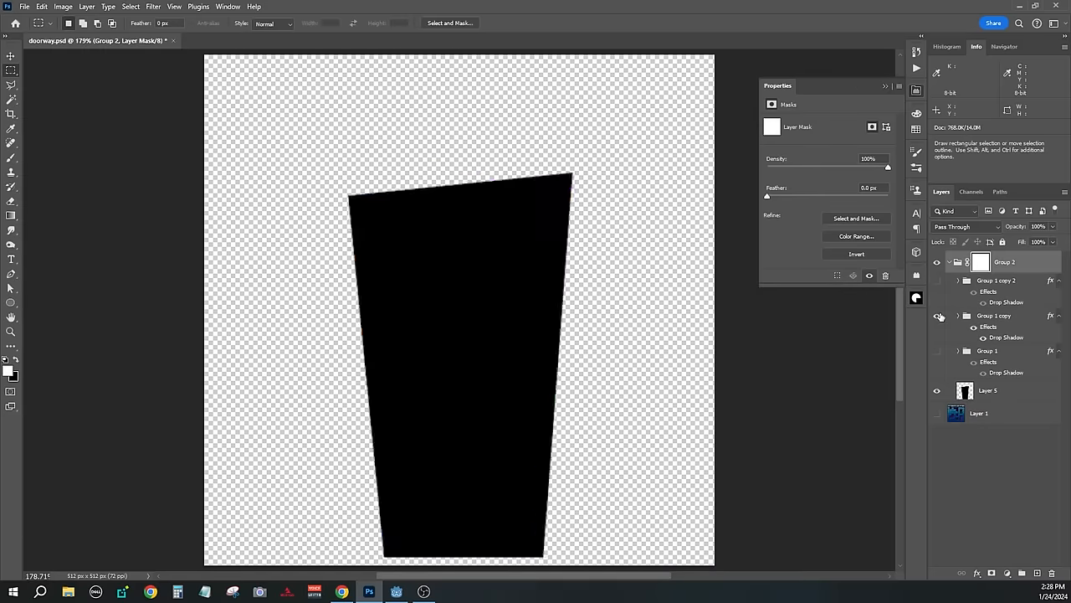
{"action": "left_click", "coordinate": [960, 350]}
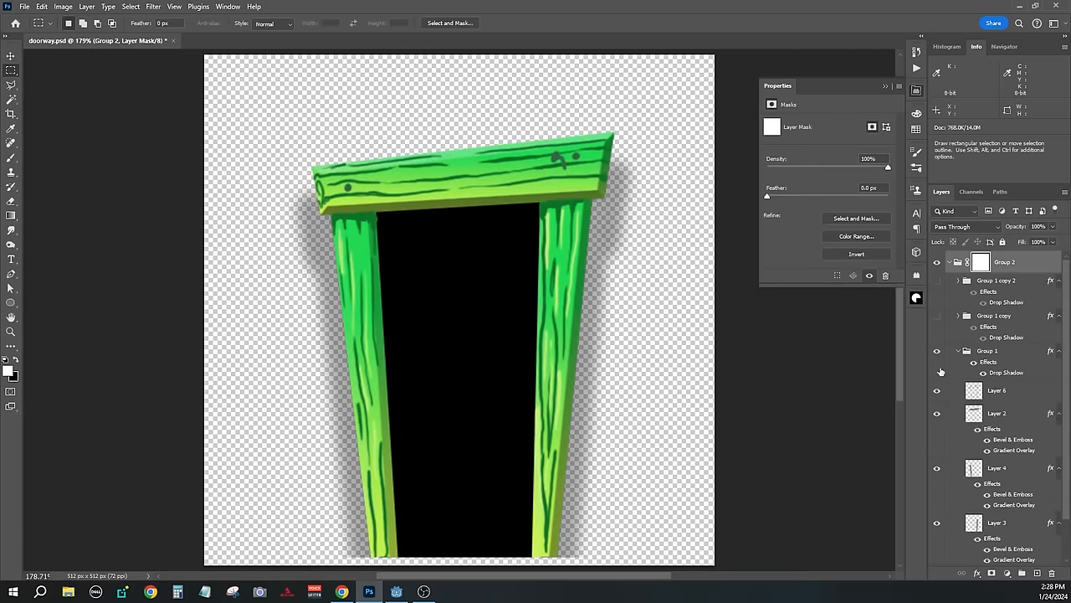
{"action": "left_click", "coordinate": [685, 592]}
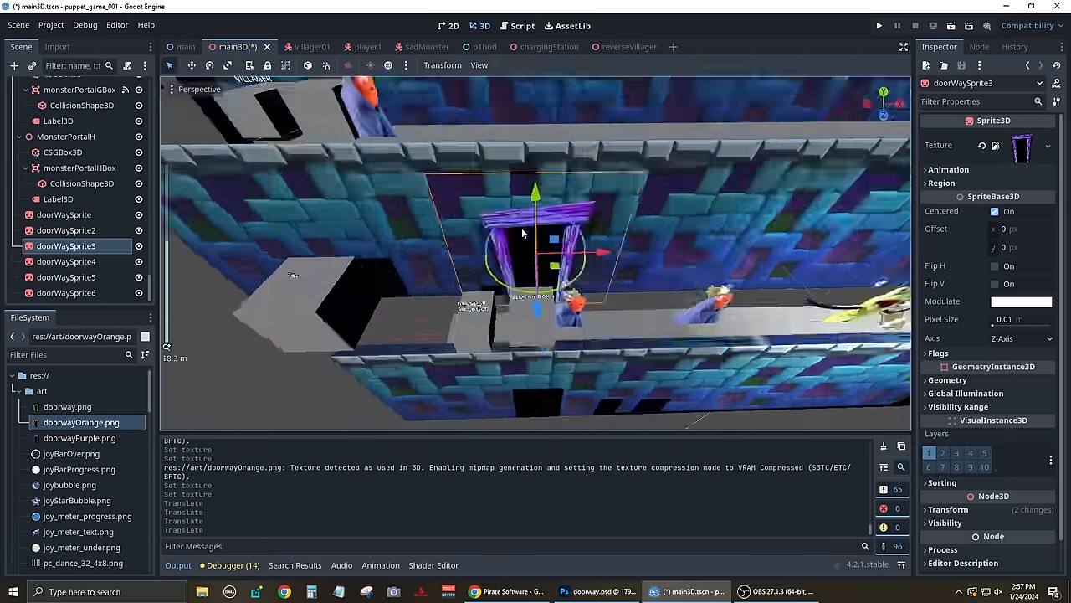
Assign orange/purple doorway textures and add a TextureProgressBar with purple Under, blue Progress, Value 50.
{"action": "left_click", "coordinate": [66, 261]}
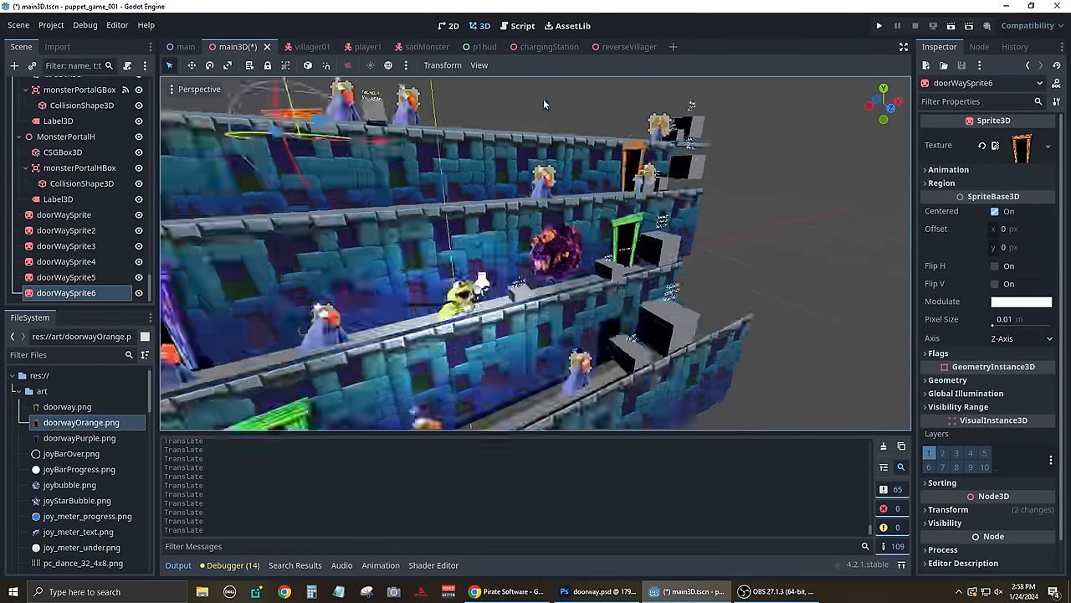
{"action": "left_click", "coordinate": [879, 25]}
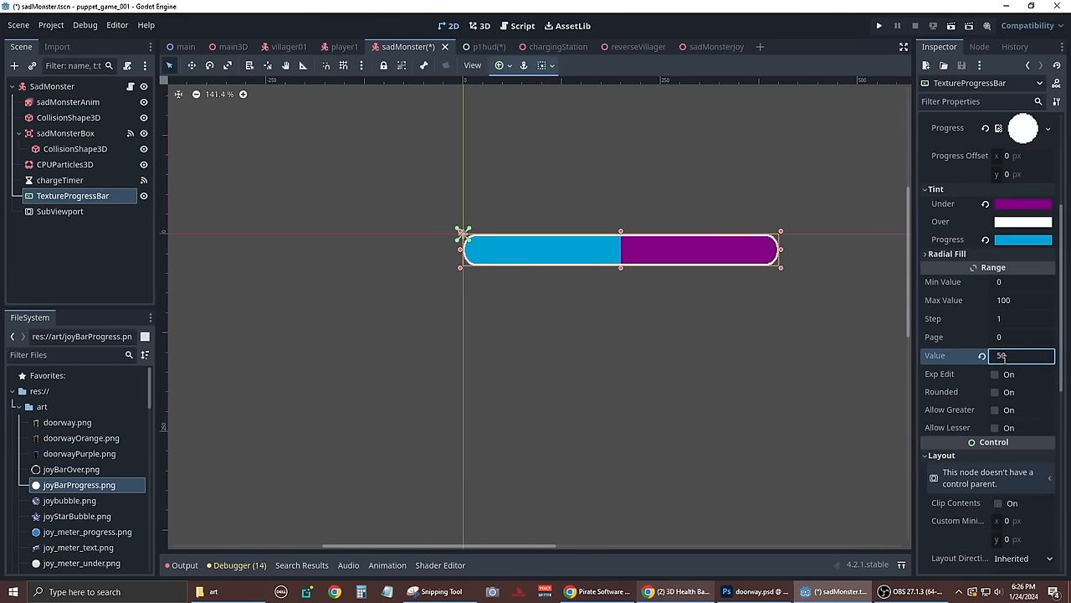
Set the bar Value to 75, nest it under a SubViewport of Size 400 shown via a Sprite3D with Transparent BG.
{"action": "type", "text": "75"}
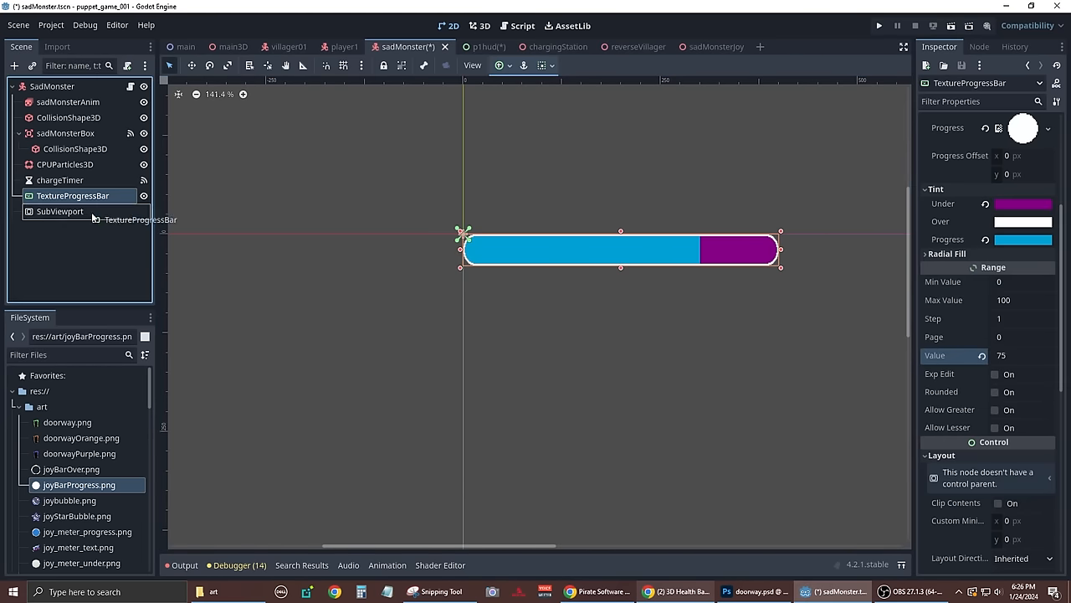
{"action": "left_click", "coordinate": [52, 227]}
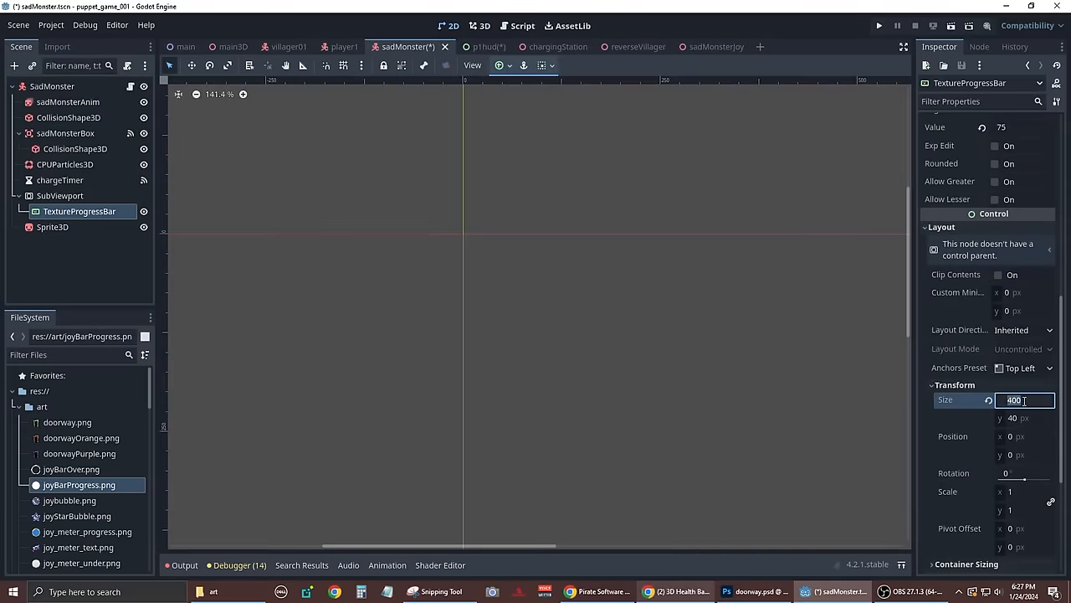
{"action": "left_click", "coordinate": [52, 86]}
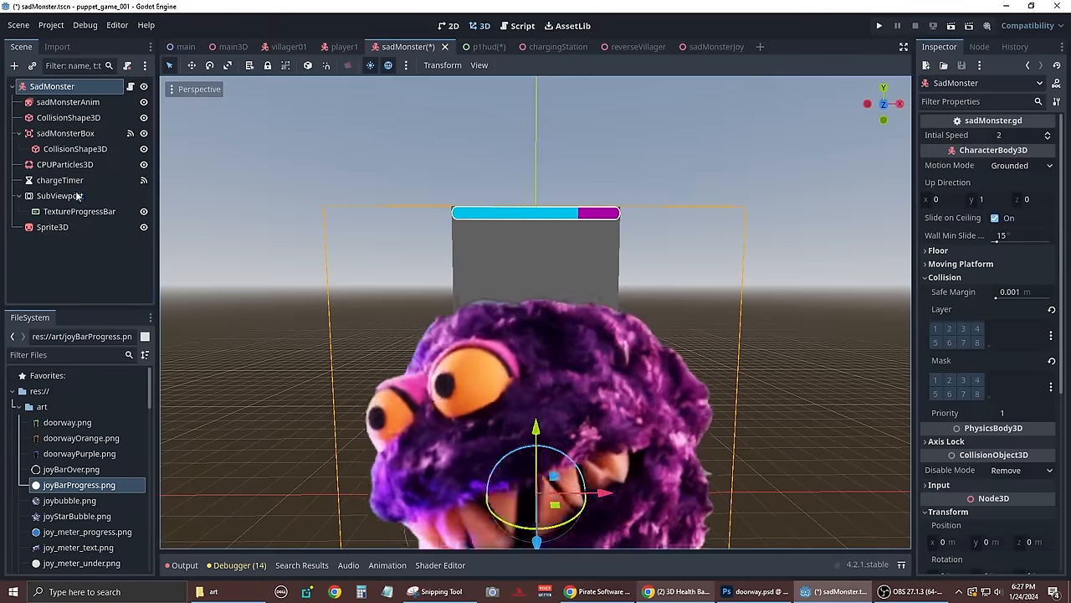
{"action": "left_click", "coordinate": [60, 195]}
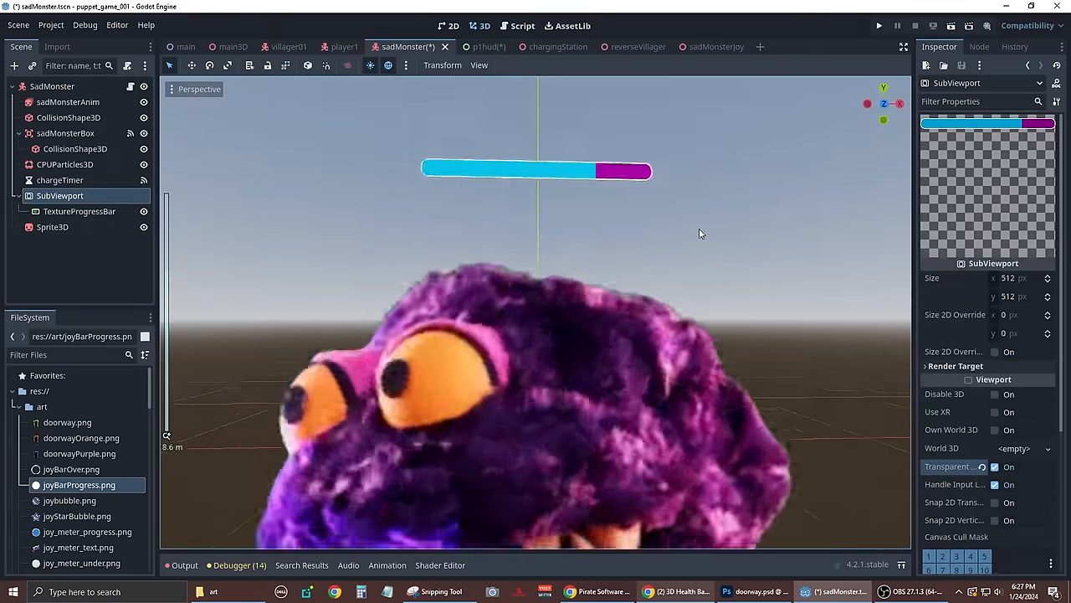
{"action": "left_click", "coordinate": [51, 226]}
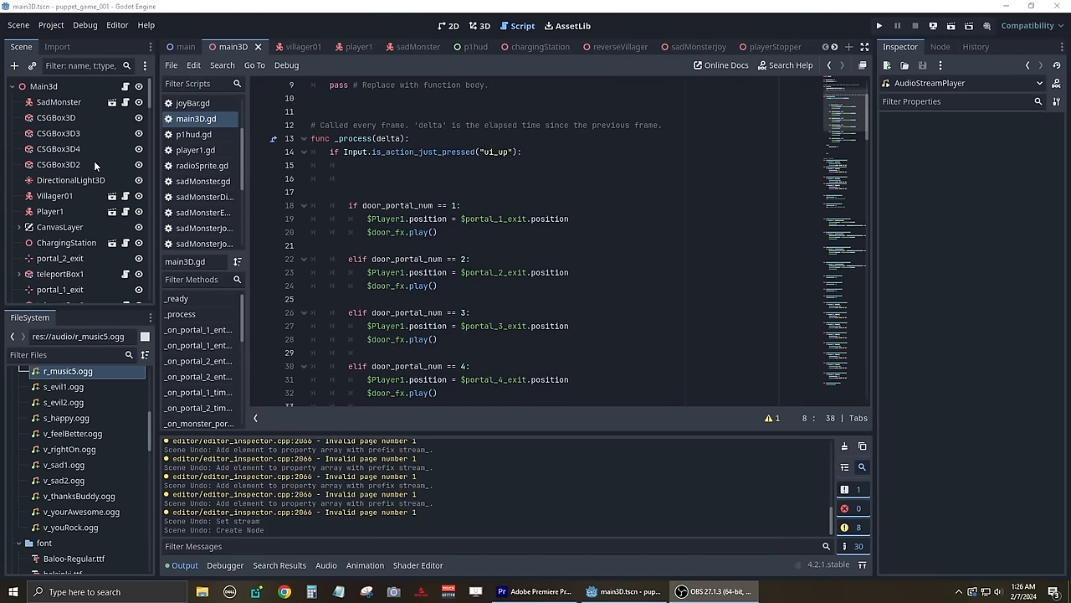
Add an AudioStreamPlayer to the level root and set its Stream to a Randomizer with its Streams list expanded.
{"action": "right_click", "coordinate": [43, 86]}
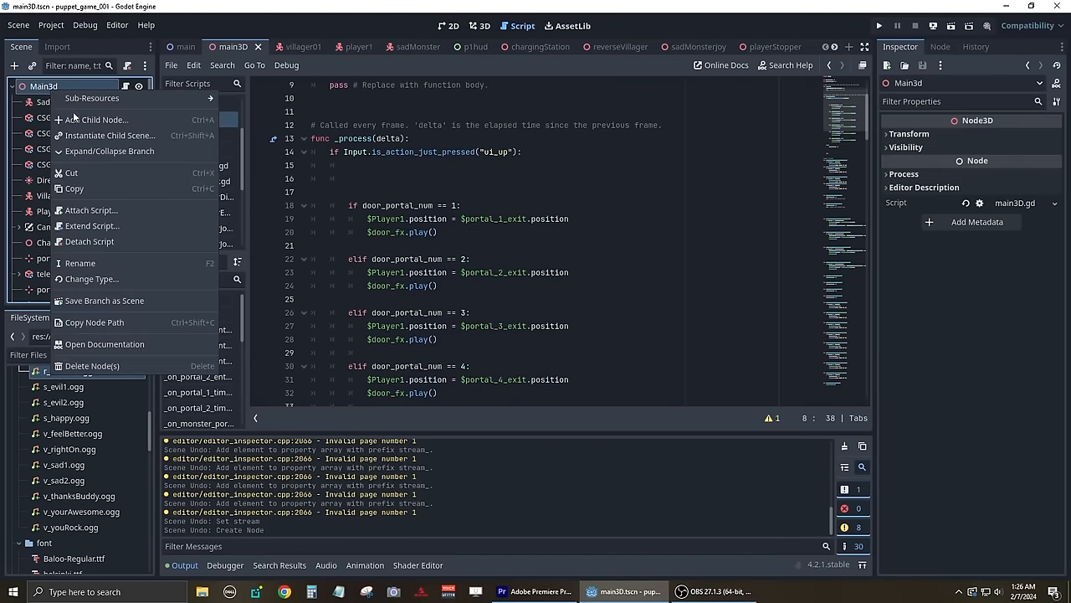
{"action": "left_click", "coordinate": [97, 119]}
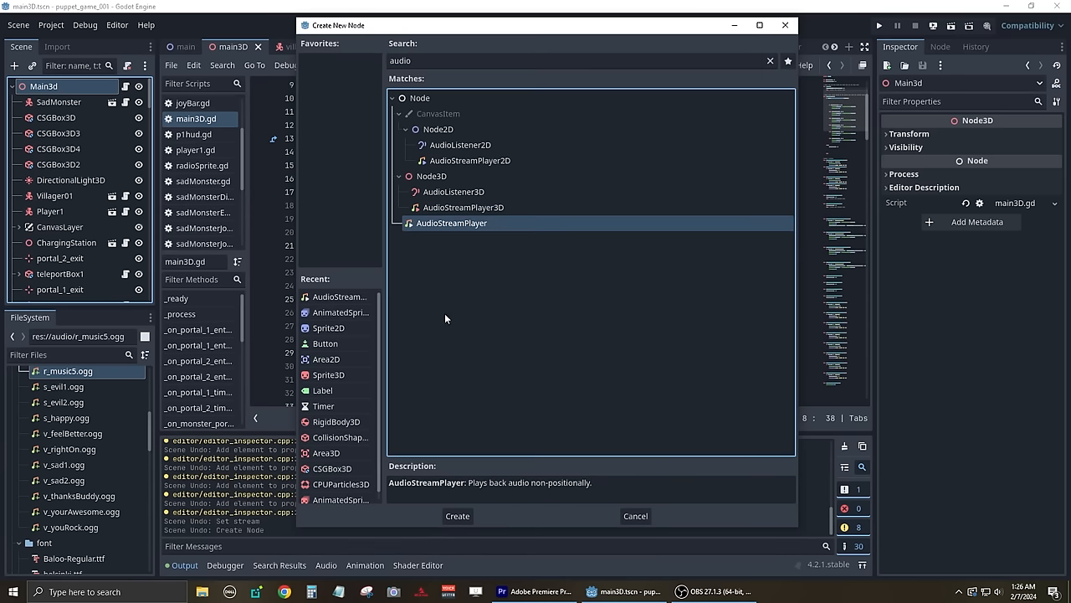
{"action": "left_click", "coordinate": [457, 516]}
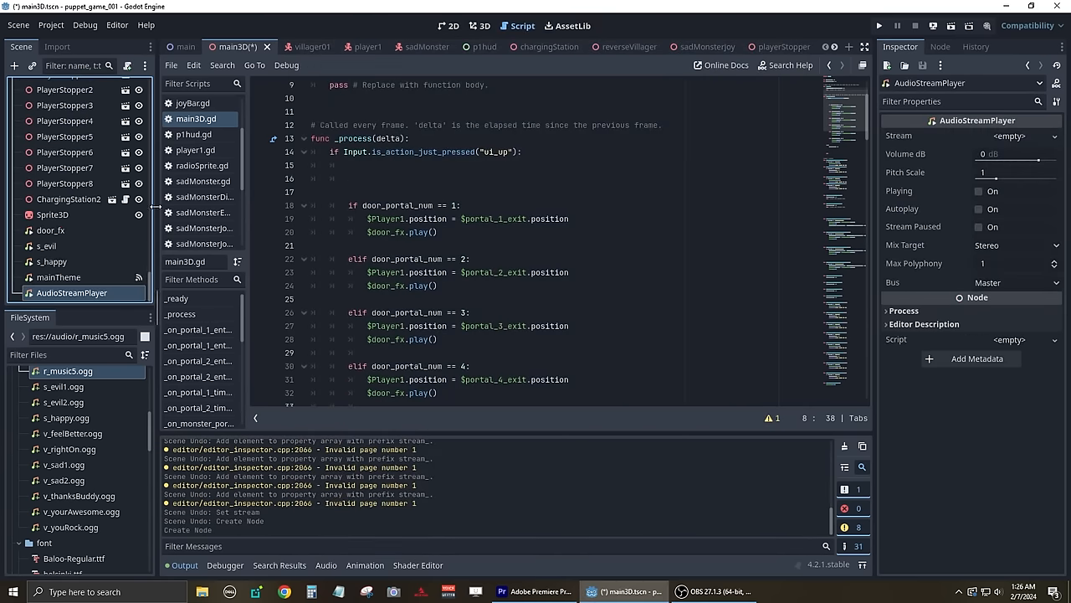
{"action": "mouse_move", "coordinate": [96, 292]}
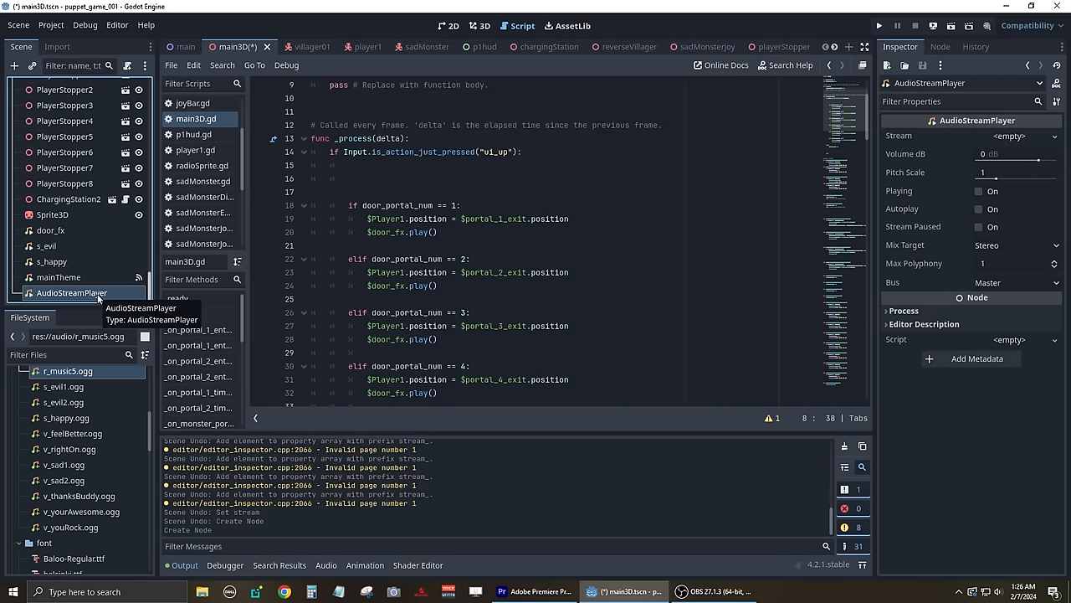
{"action": "left_click", "coordinate": [1054, 136]}
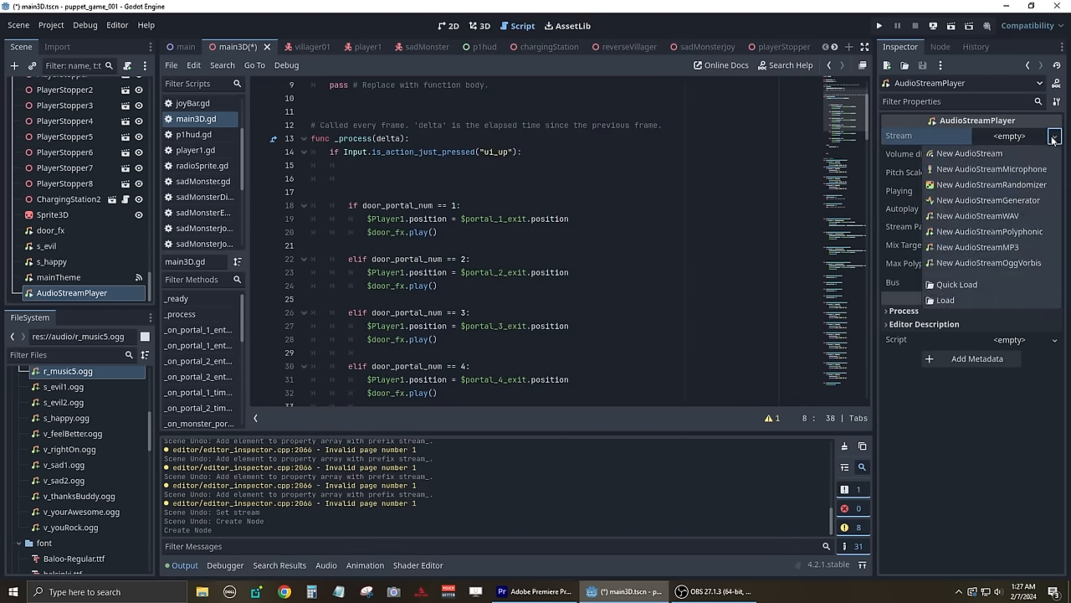
{"action": "left_click", "coordinate": [991, 184]}
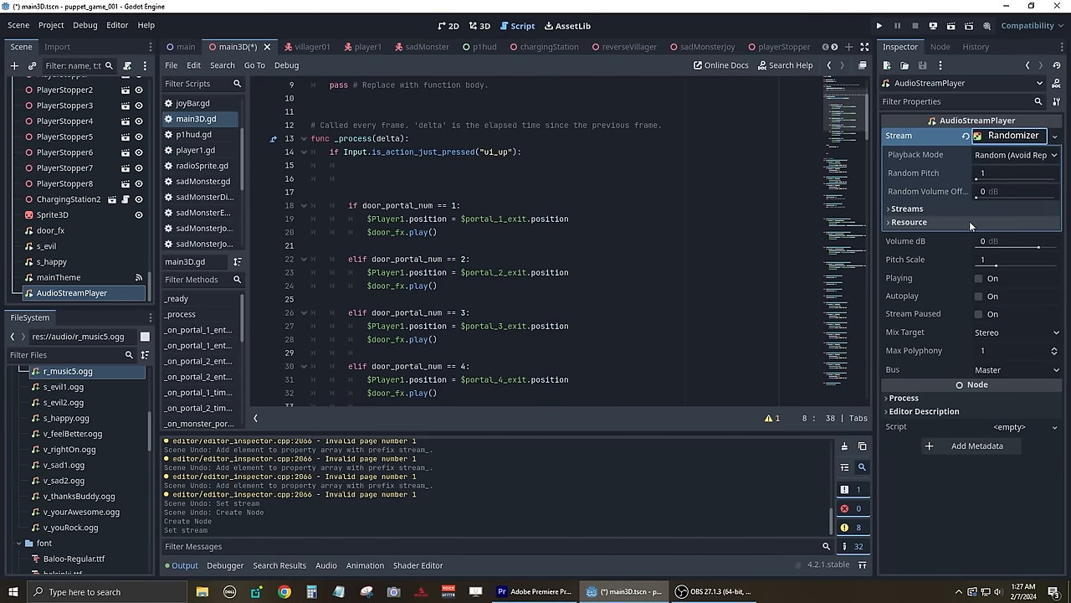
{"action": "left_click", "coordinate": [906, 208]}
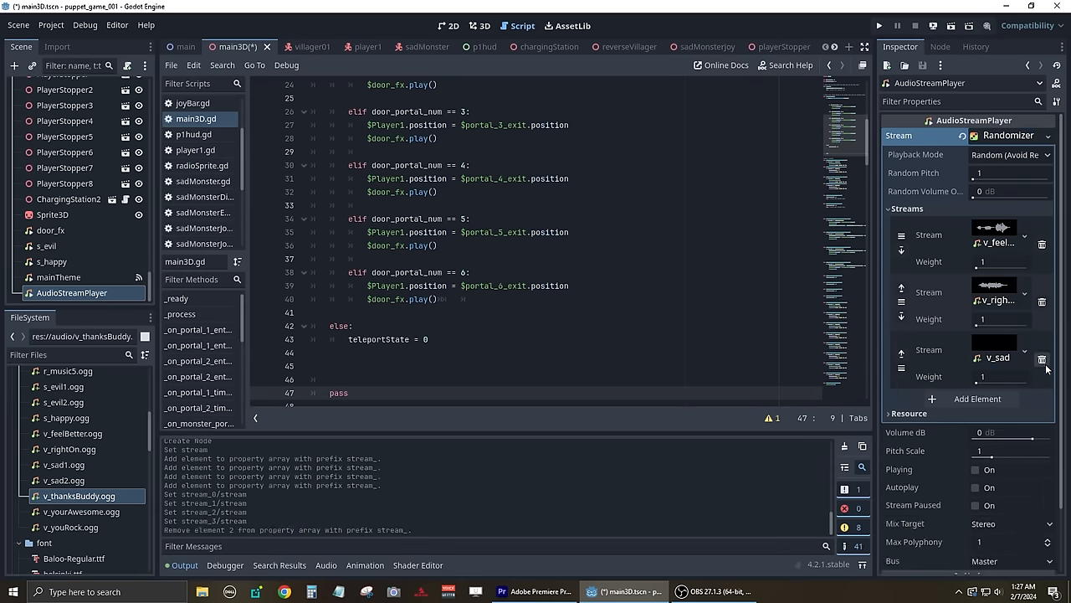
Remove v_sad, fill the slot with another encouraging voice clip and set its weight to 1.
{"action": "left_click", "coordinate": [1042, 358]}
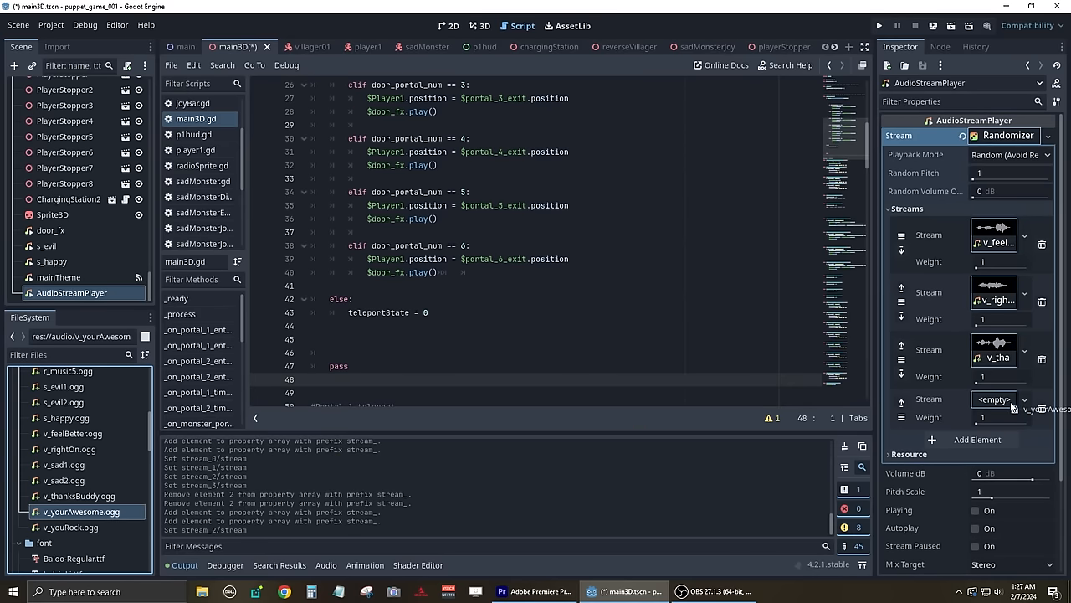
{"action": "left_click", "coordinate": [978, 439]}
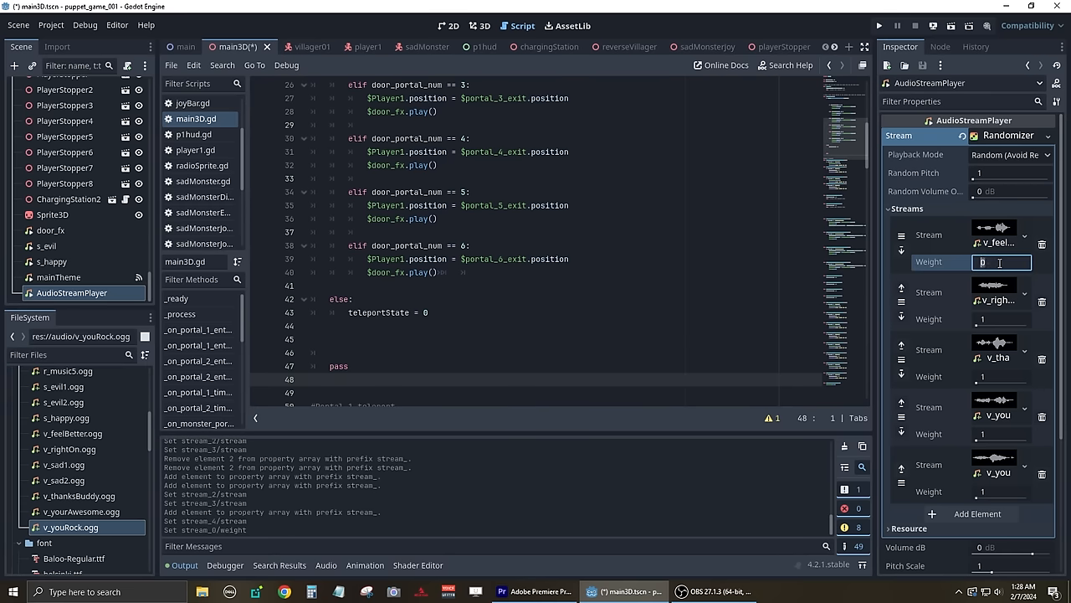
{"action": "type", "text": "1"}
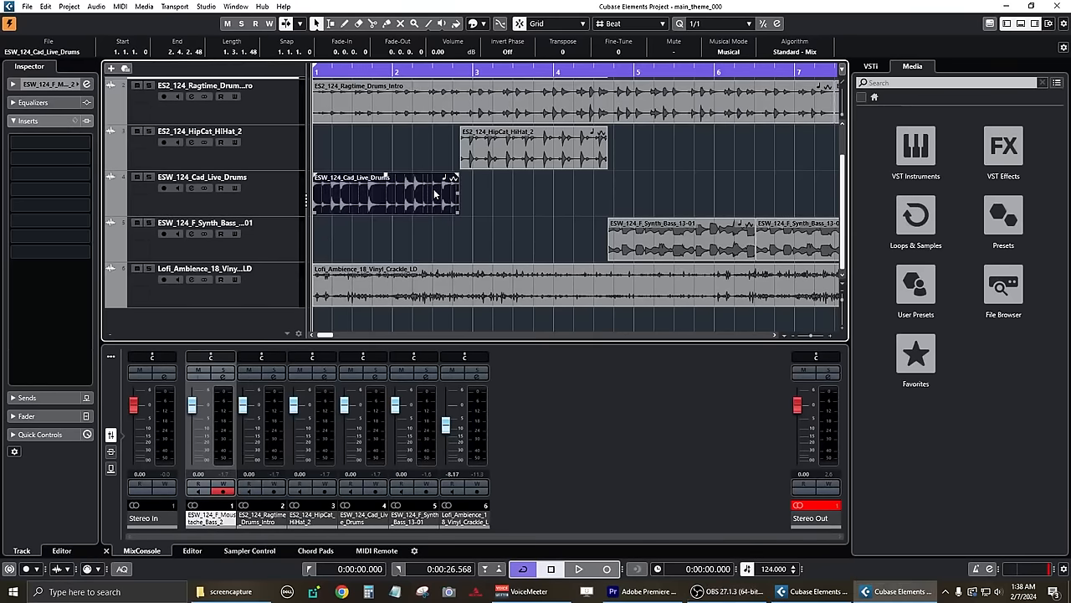
Select the HipCat HiHat clip, rewind to bar 1 and play the main theme arrangement.
{"action": "left_click", "coordinate": [533, 146]}
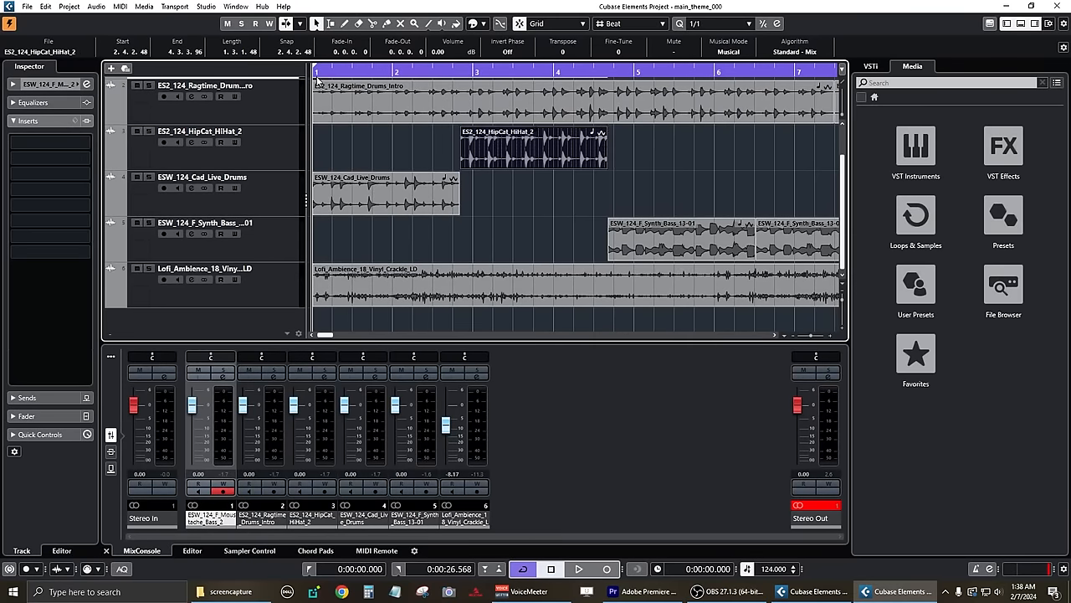
{"action": "left_click", "coordinate": [578, 569]}
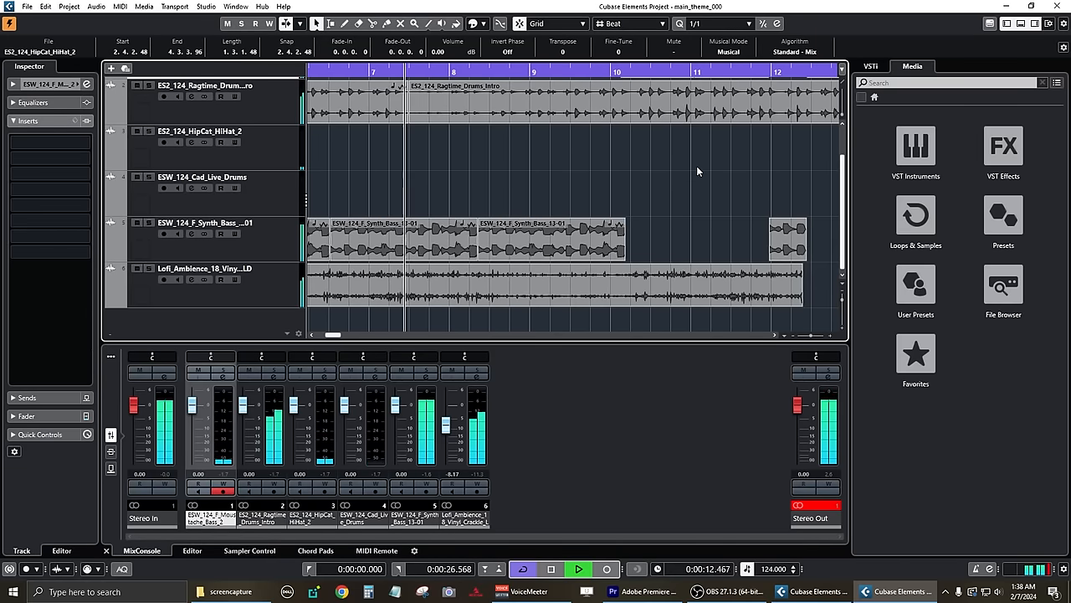
{"action": "left_click", "coordinate": [553, 238]}
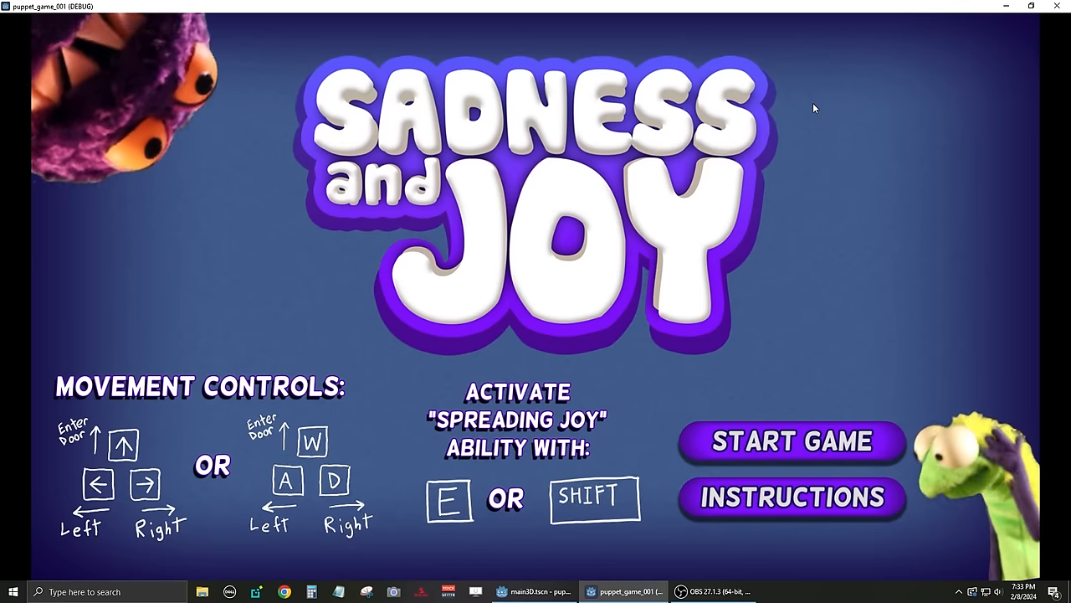
{"action": "mouse_move", "coordinate": [917, 151]}
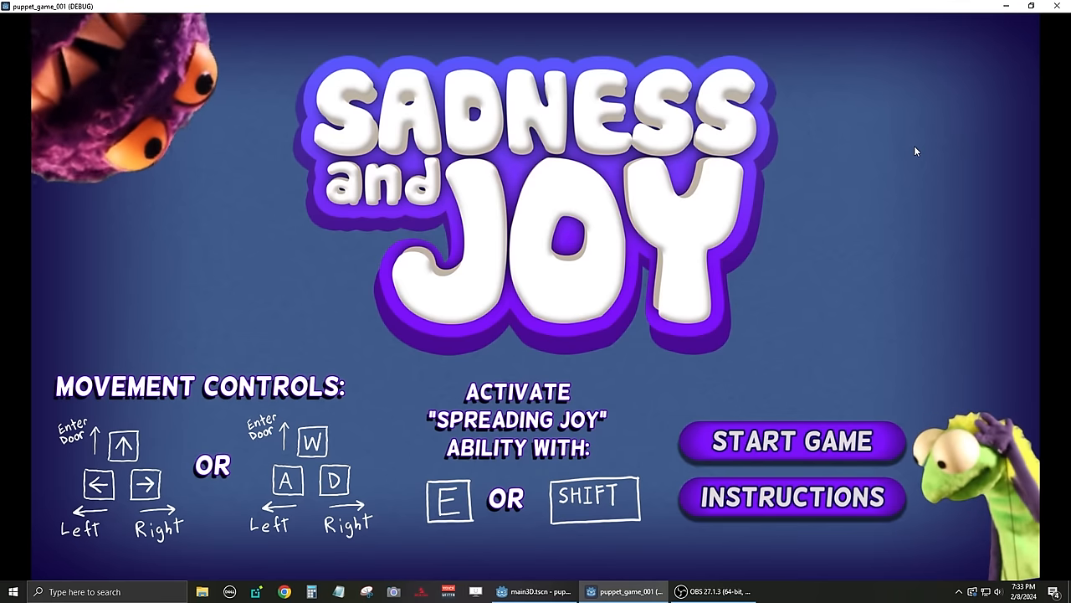
{"action": "mouse_move", "coordinate": [929, 95]}
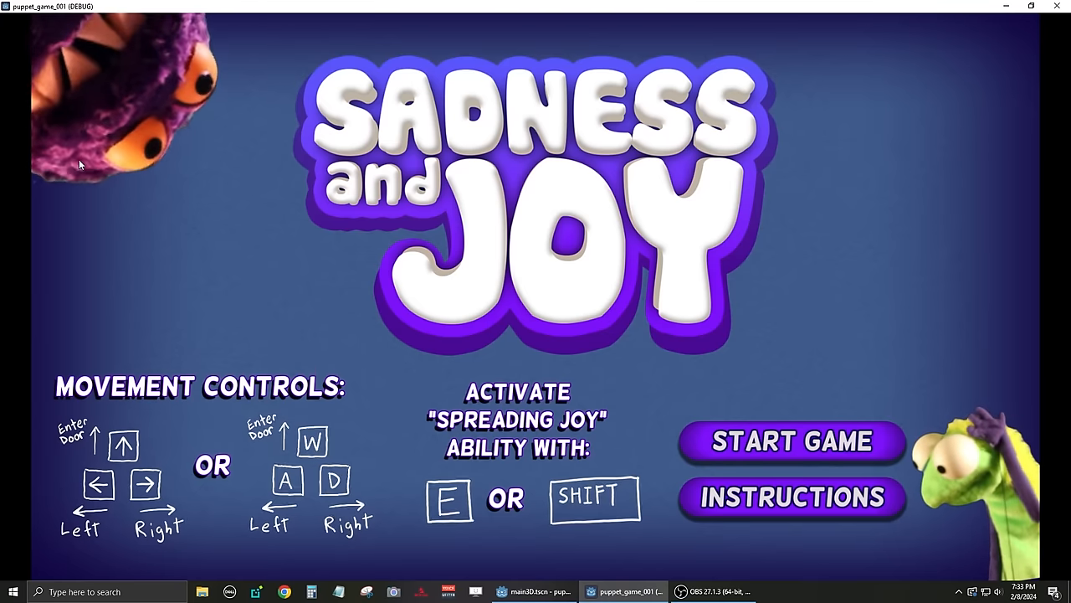
{"action": "mouse_move", "coordinate": [846, 235]}
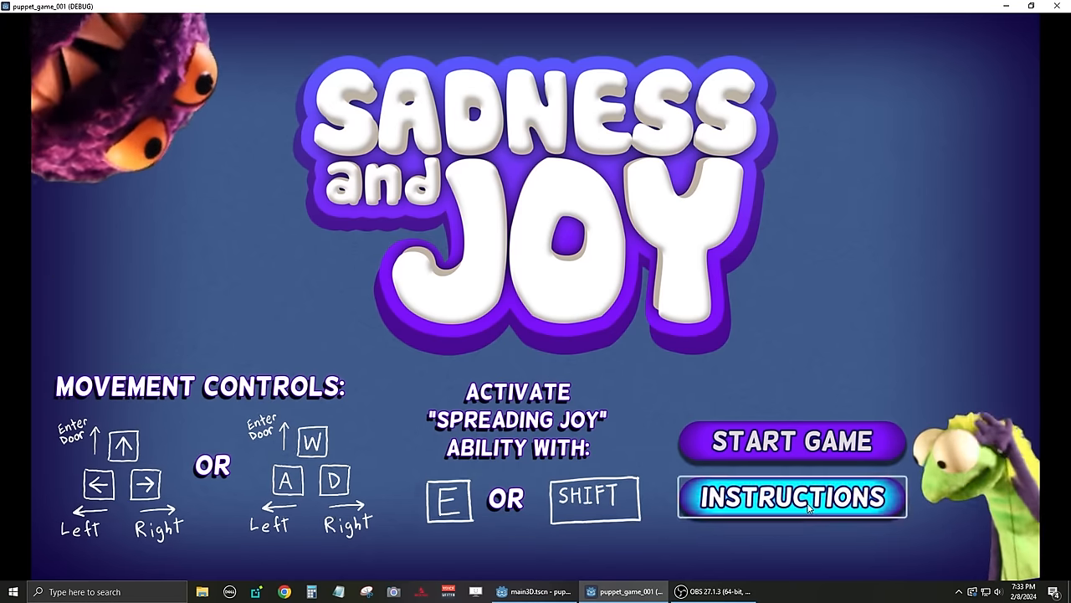
Choose INSTRUCTIONS on the Sadness and Joy title screen.
{"action": "left_click", "coordinate": [791, 496]}
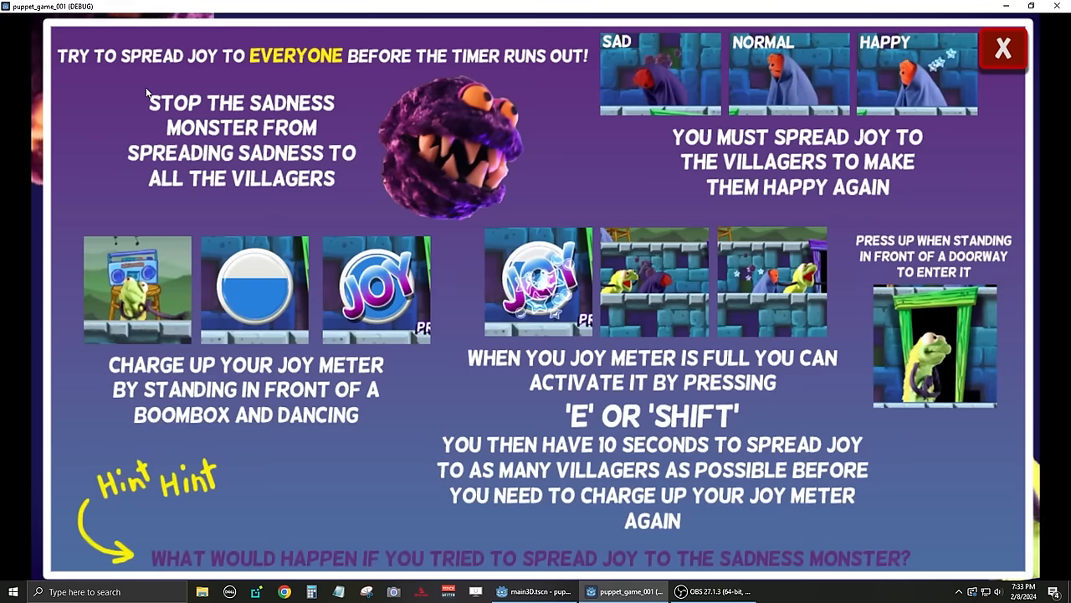
{"action": "mouse_move", "coordinate": [249, 86]}
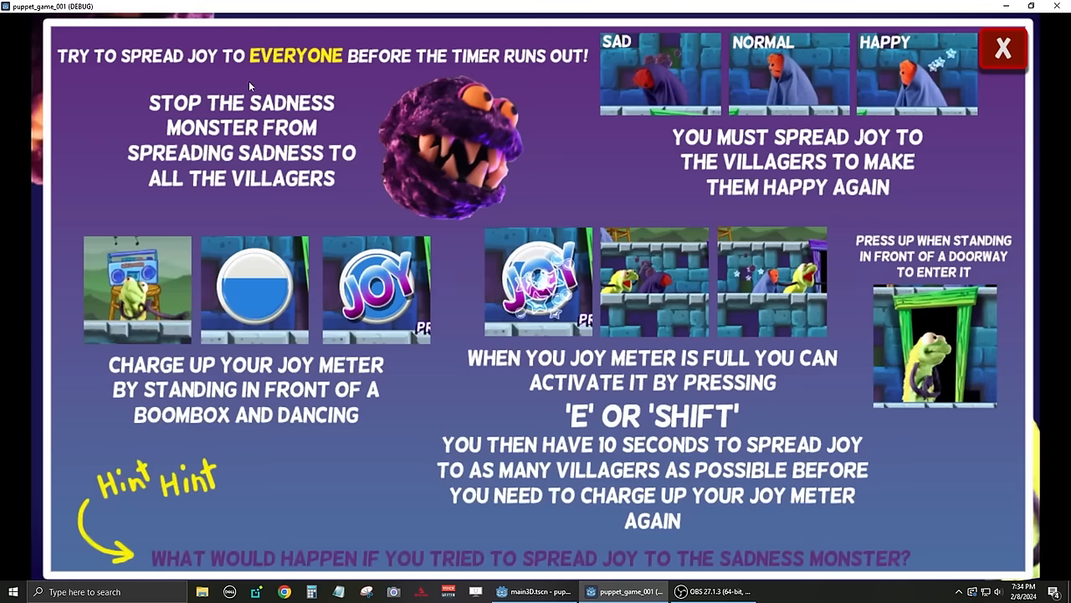
{"action": "mouse_move", "coordinate": [291, 113]}
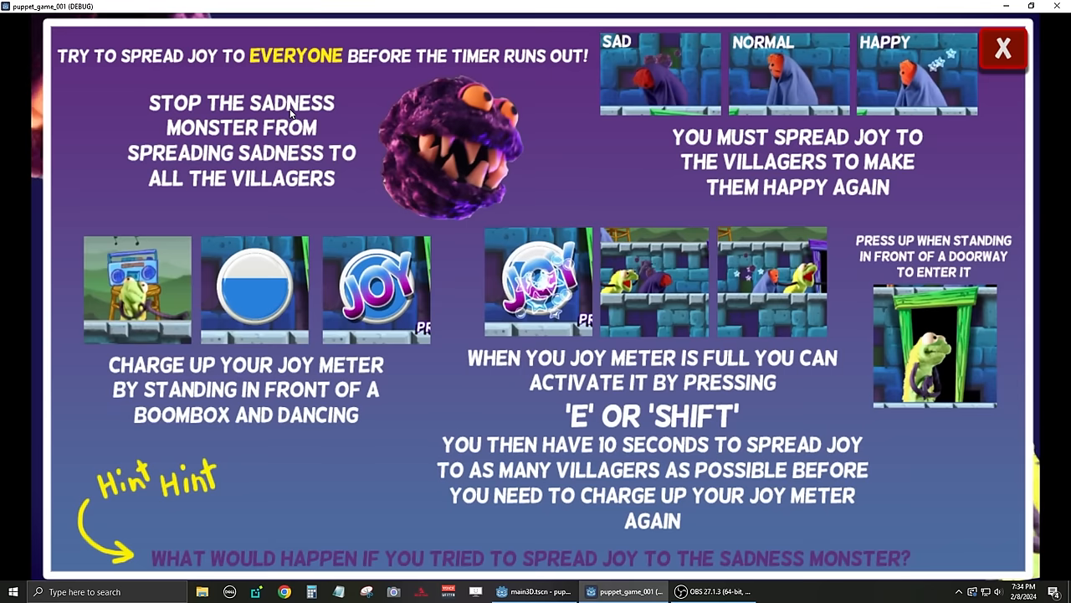
{"action": "mouse_move", "coordinate": [569, 99]}
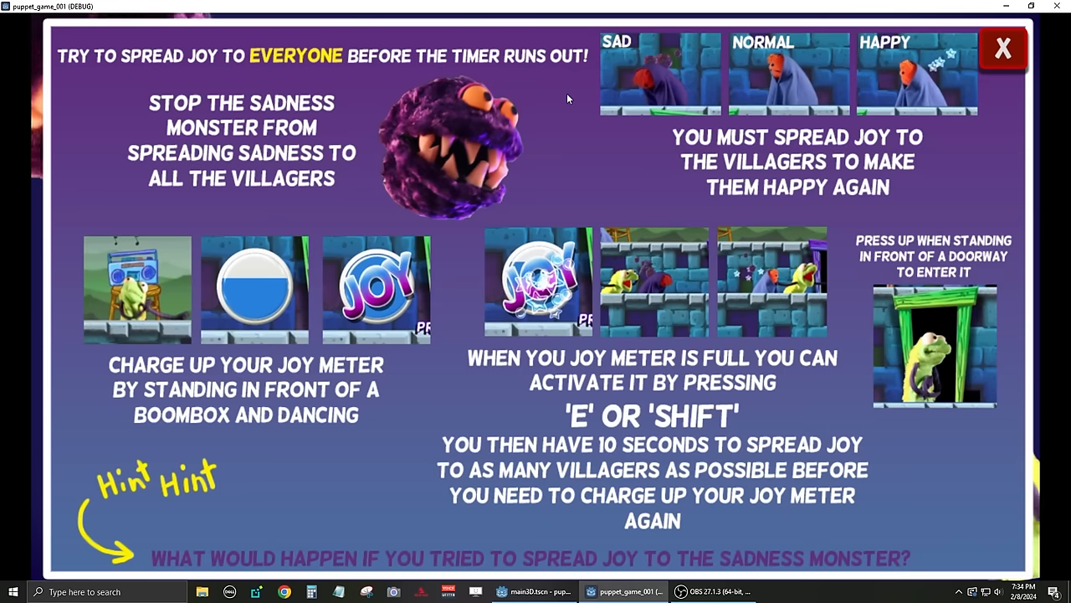
{"action": "mouse_move", "coordinate": [926, 98]}
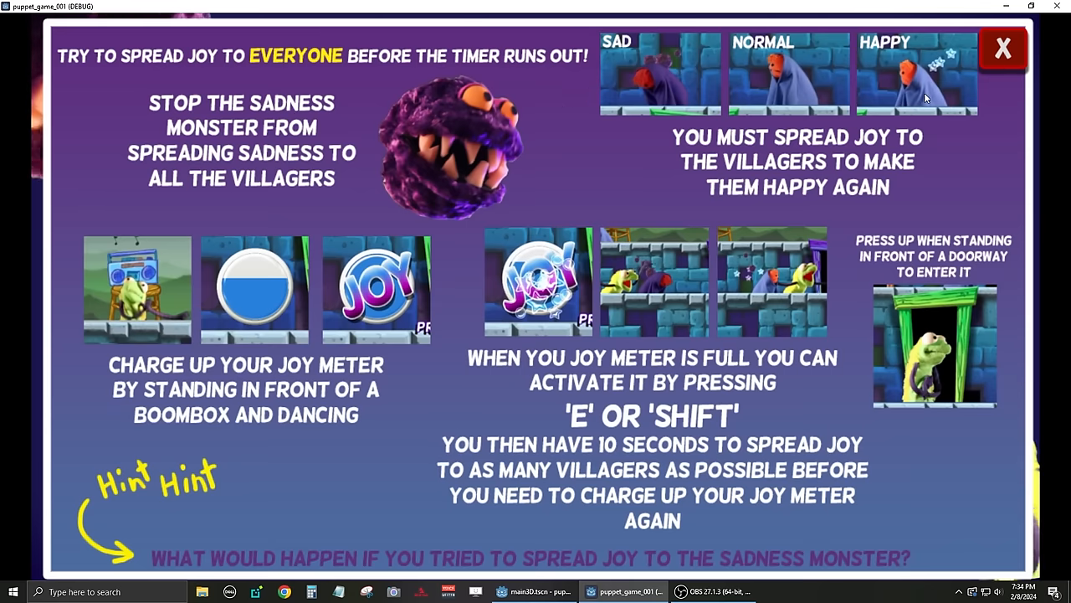
{"action": "mouse_move", "coordinate": [795, 130]}
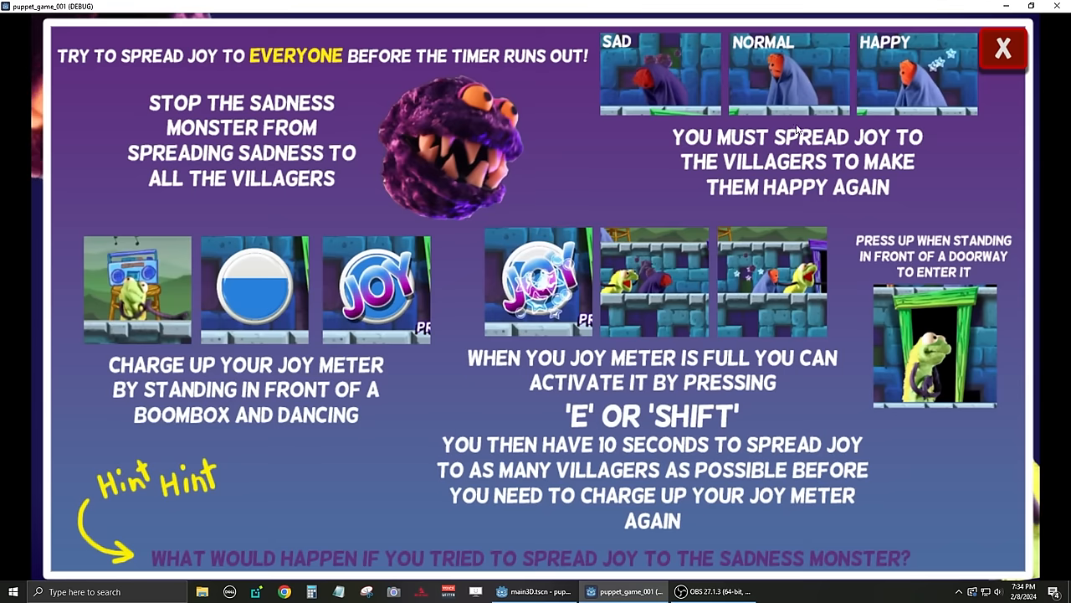
{"action": "mouse_move", "coordinate": [740, 159]}
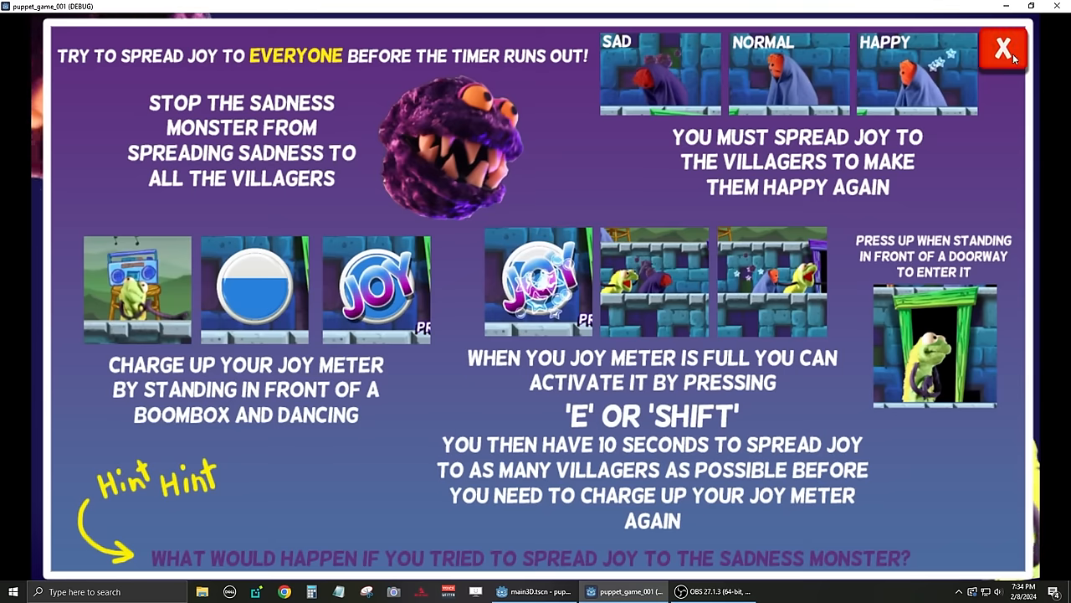
Dismiss the instructions panel with its red X to return to the title screen.
{"action": "left_click", "coordinate": [1003, 49]}
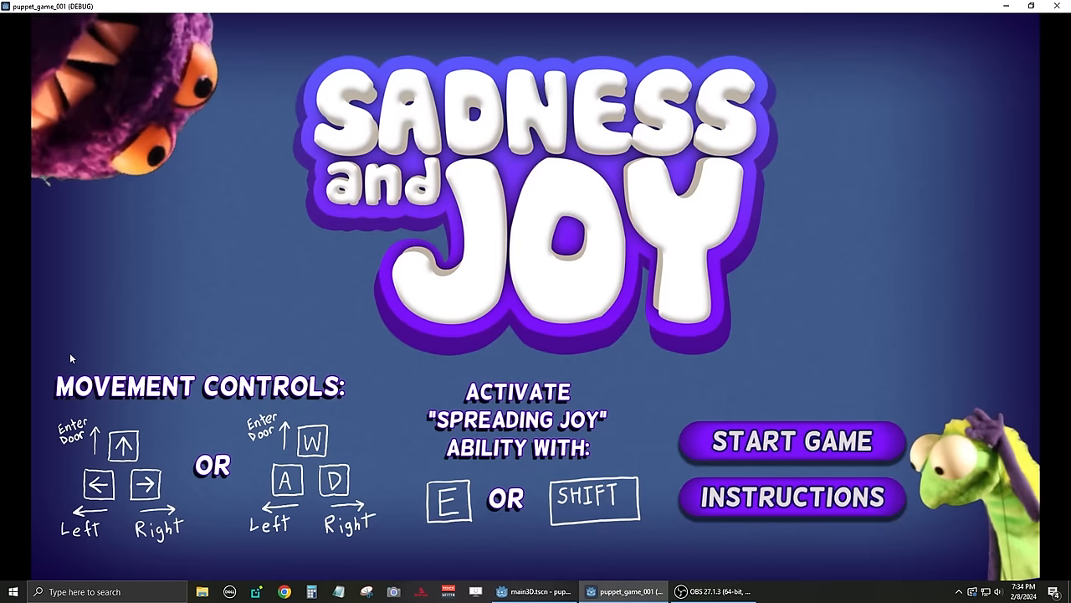
{"action": "mouse_move", "coordinate": [217, 346]}
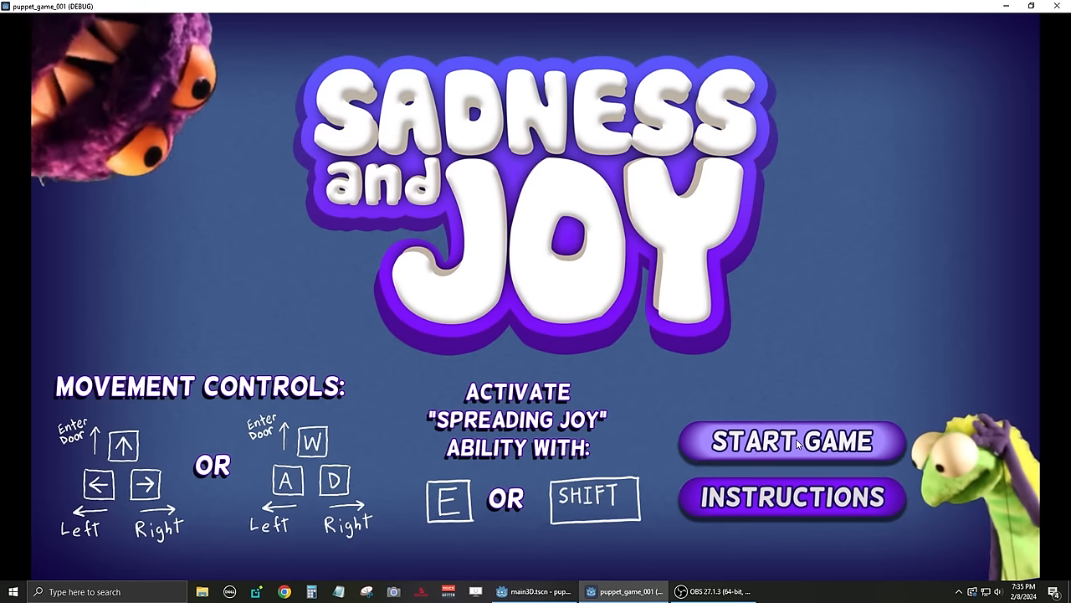
{"action": "left_click", "coordinate": [791, 441]}
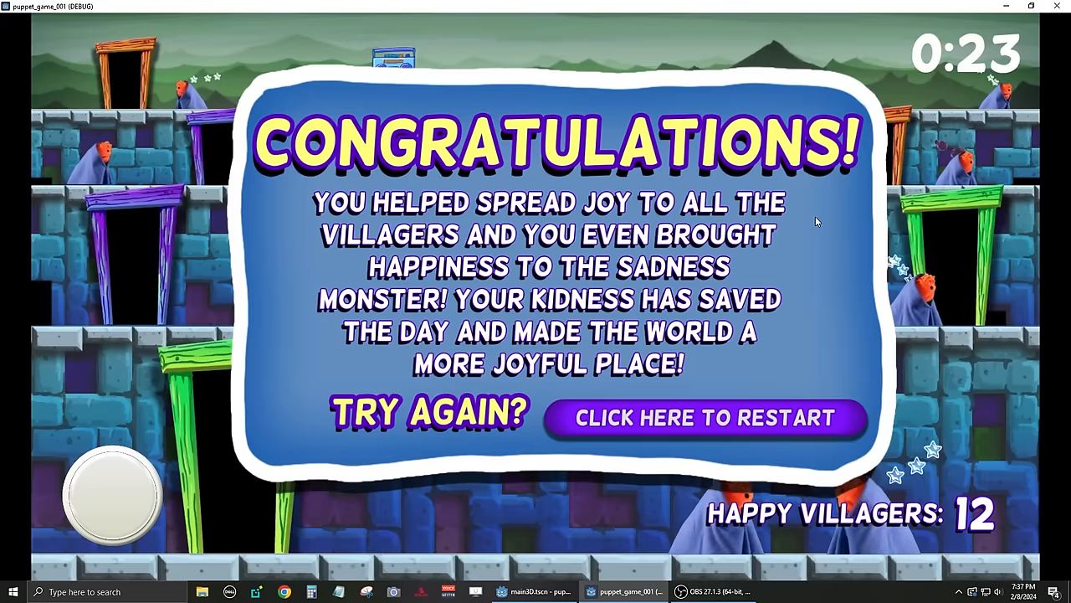
{"action": "mouse_move", "coordinate": [802, 226]}
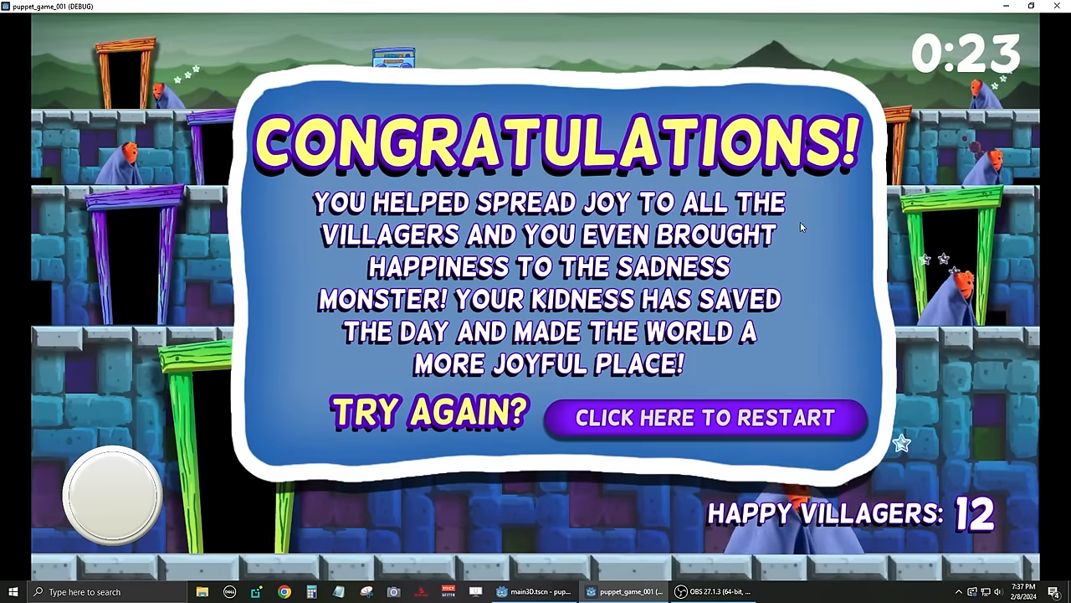
{"action": "mouse_move", "coordinate": [791, 255]}
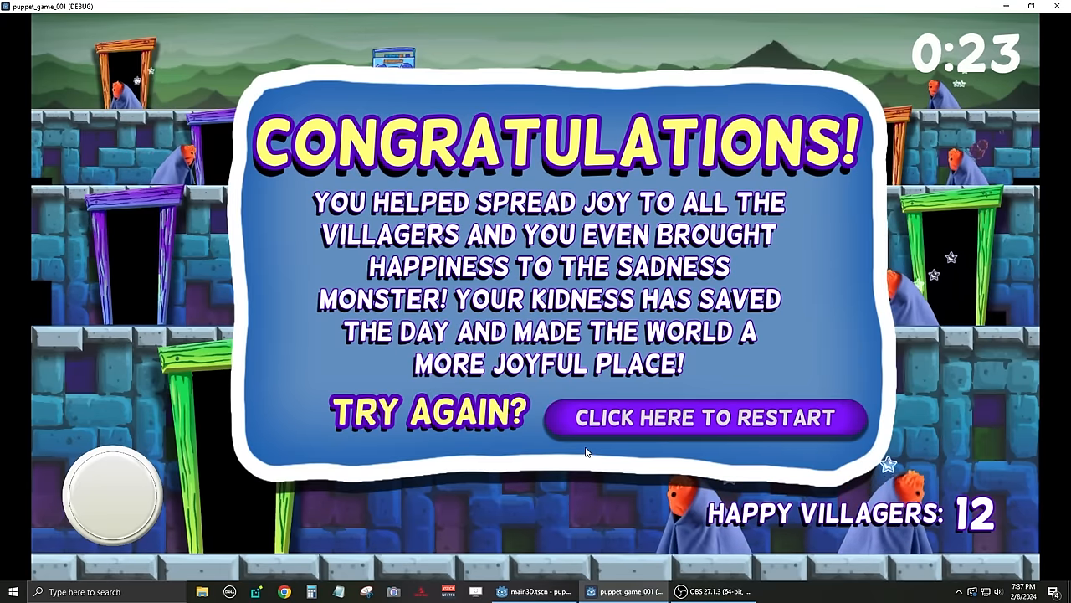
Use CLICK HERE TO RESTART on the win screen to return to the title.
{"action": "left_click", "coordinate": [704, 417]}
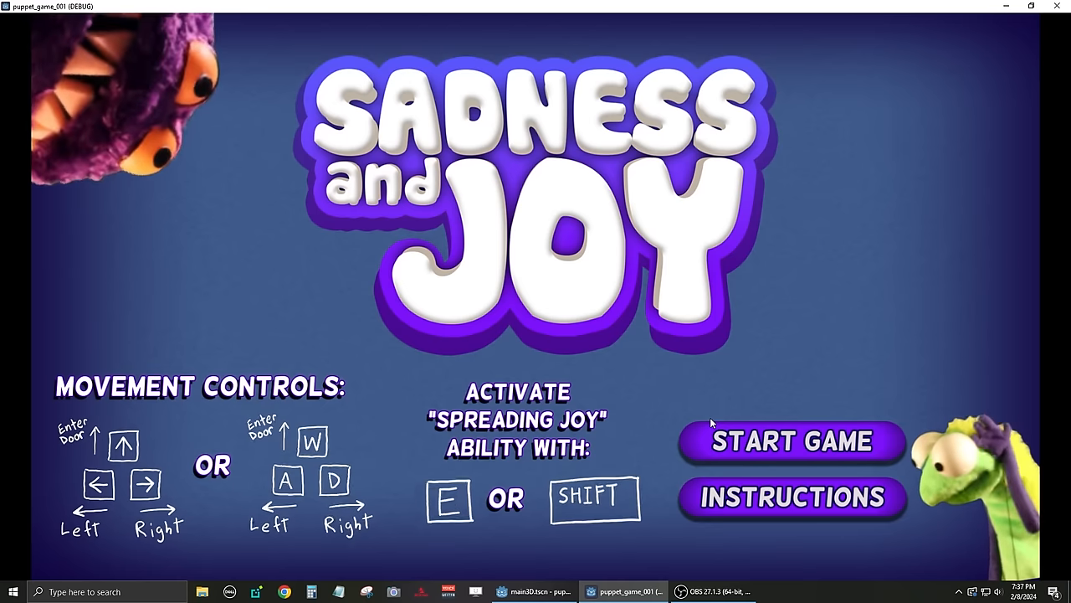